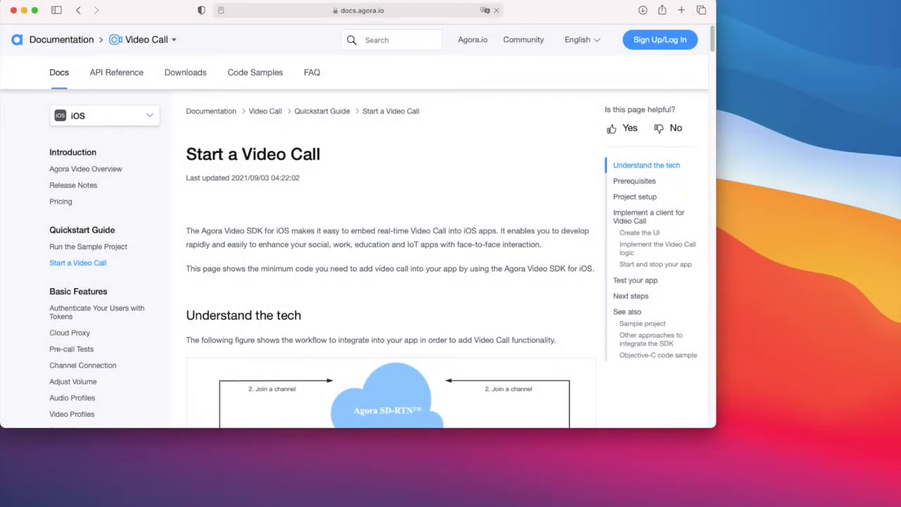
Scroll the guide past the intro to the 'Understand the tech' workflow diagram
scroll("down", 3)
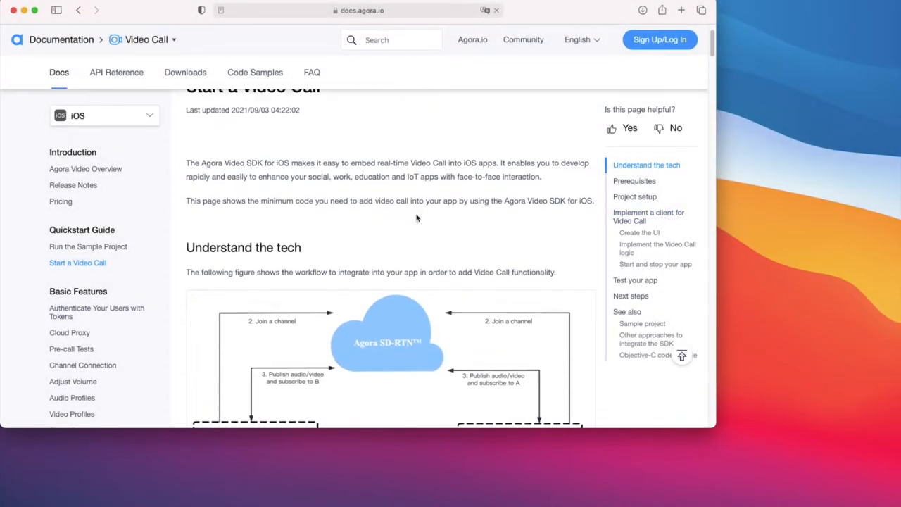
scroll("down", 3)
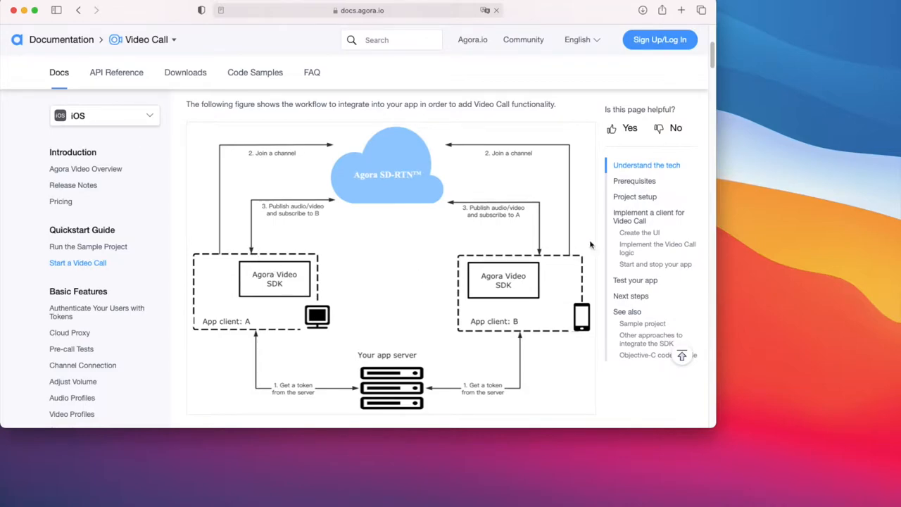
mouse_move(604, 169)
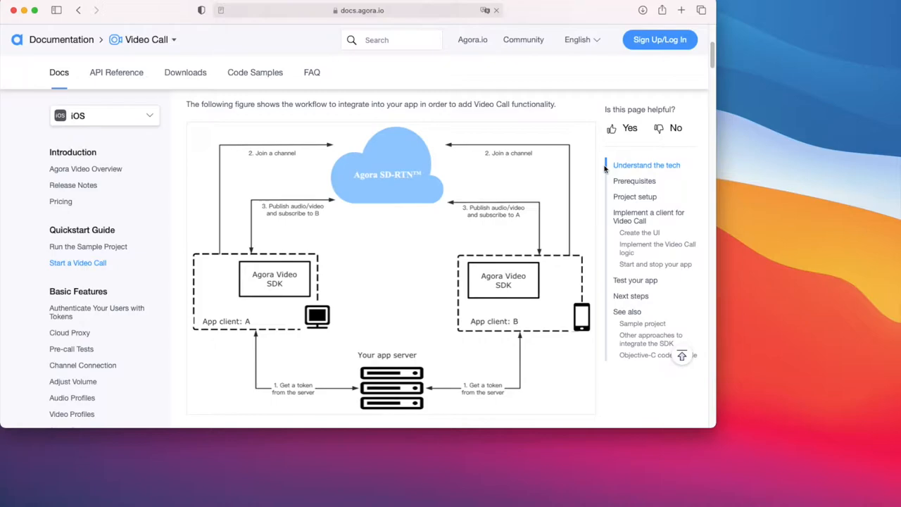
Scroll through the workflow list and Prerequisites down to the Project setup section
scroll("down", 3)
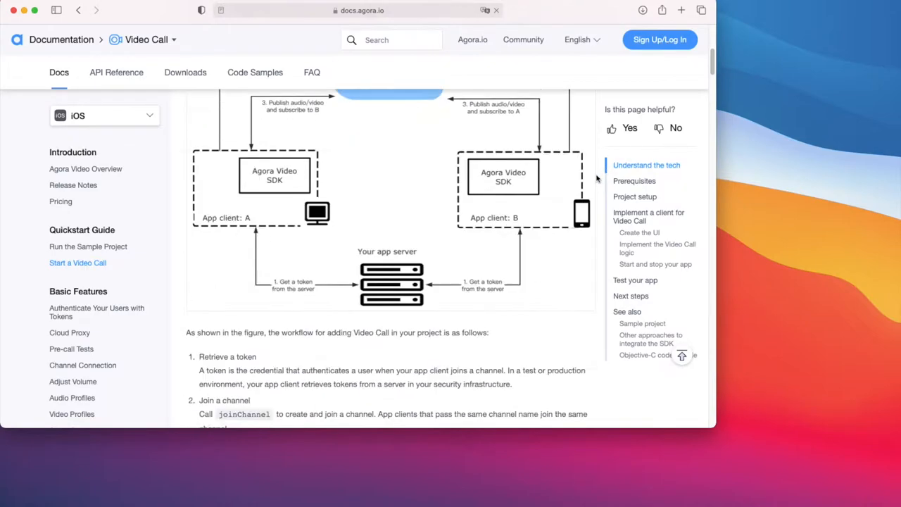
scroll("down", 3)
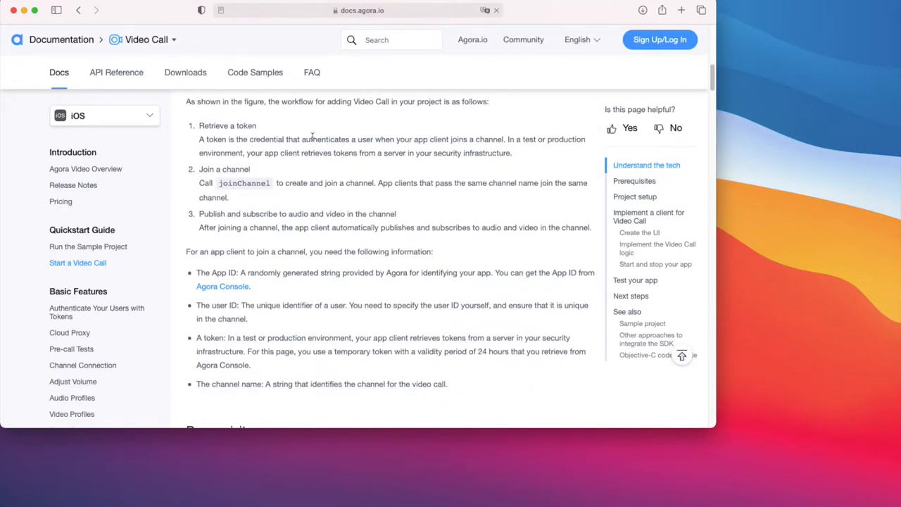
scroll("down", 3)
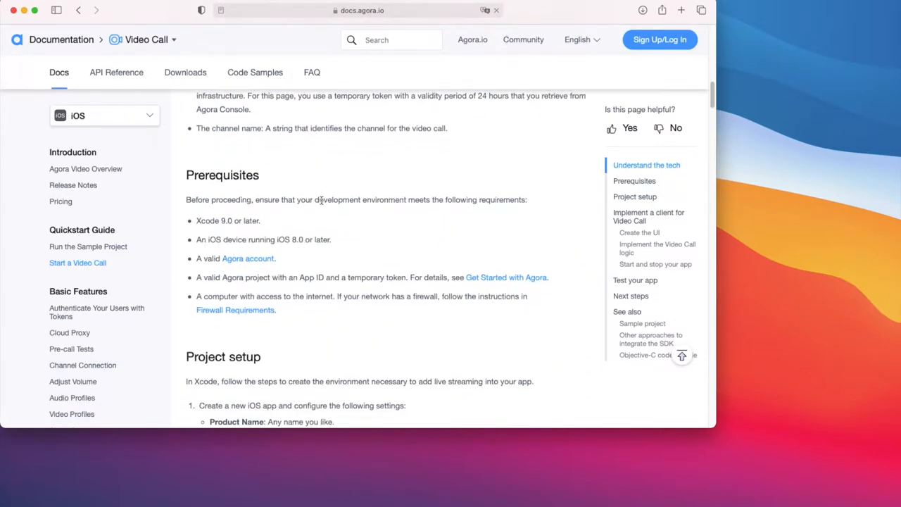
scroll("down", 3)
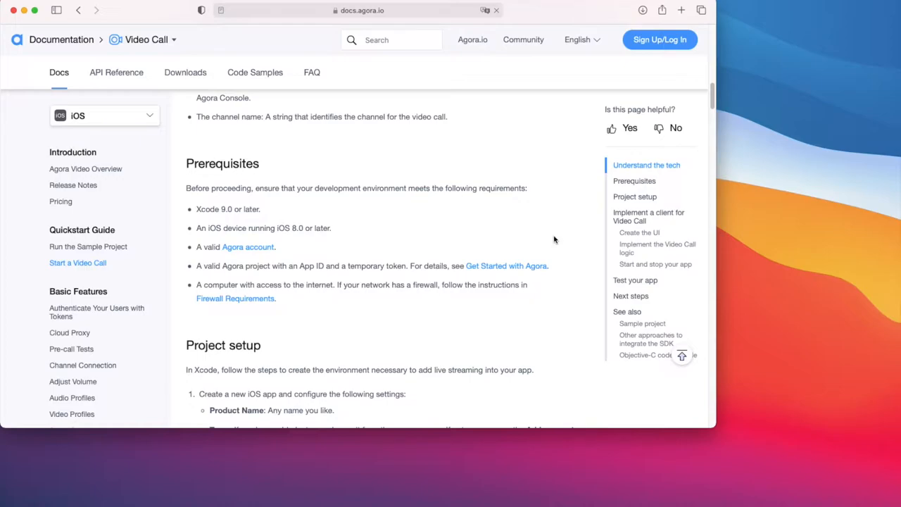
scroll("down", 3)
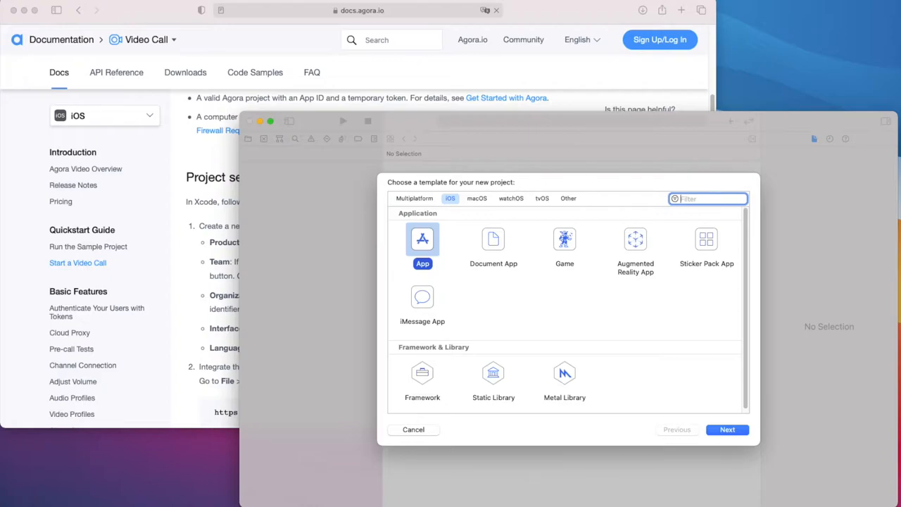
Create an iOS App project named agora-ios-quickstart saved in the iOS Getting Started folder
left_click(727, 429)
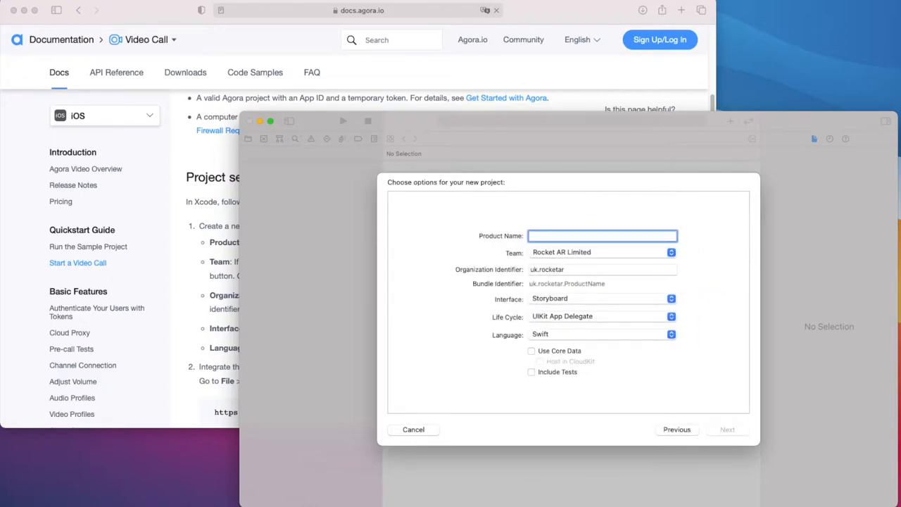
type("agora-ios-quickst")
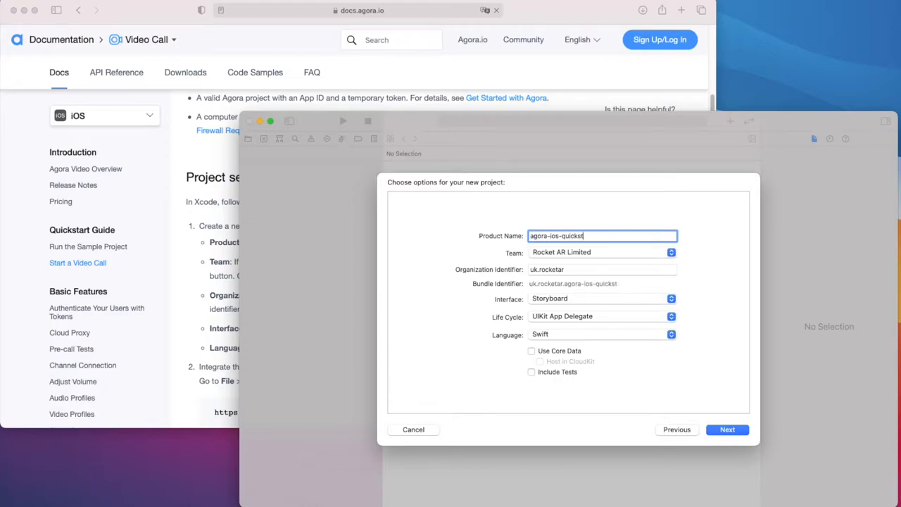
left_click(726, 429)
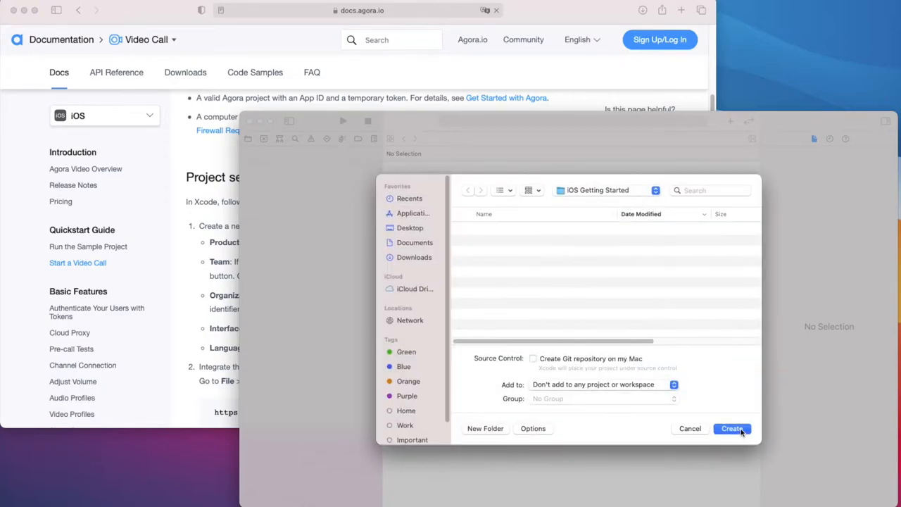
left_click(732, 428)
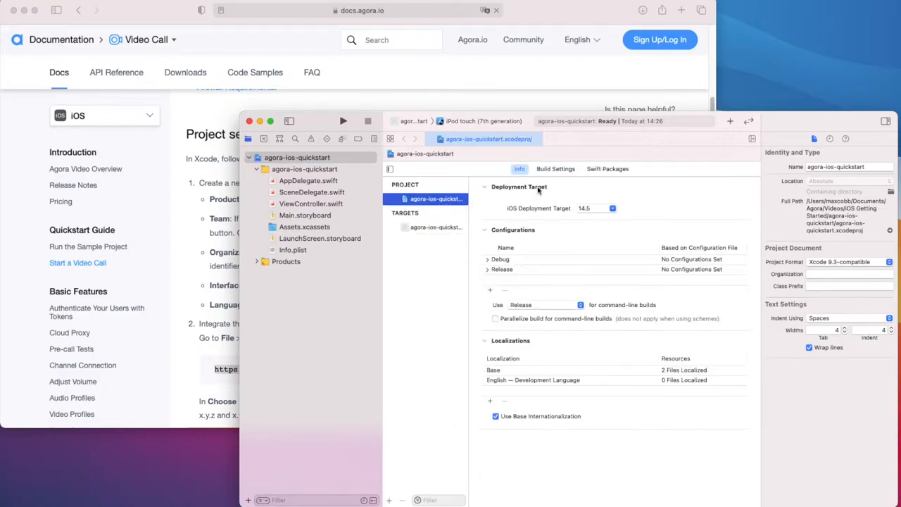
Add the AgoraRtcEngine_iOS package with the 'Up to Next Major' 3.5.0 version rule
left_click(607, 168)
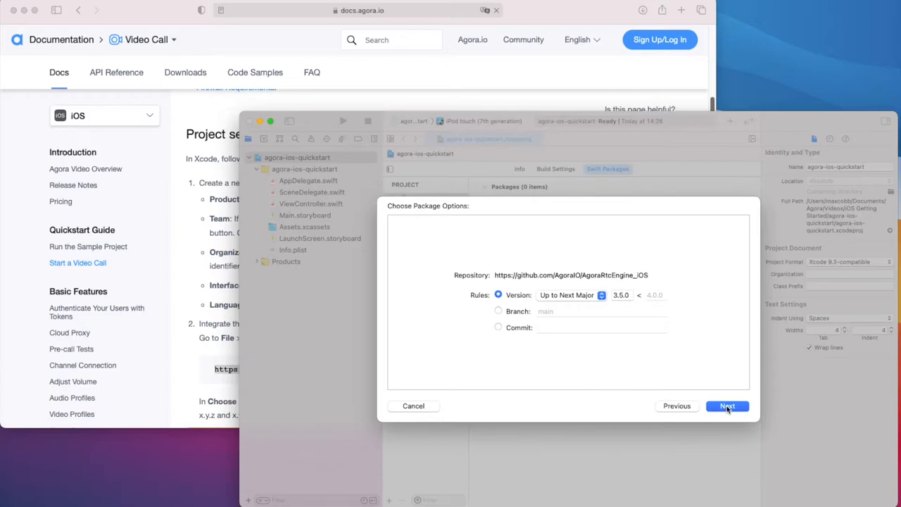
left_click(726, 405)
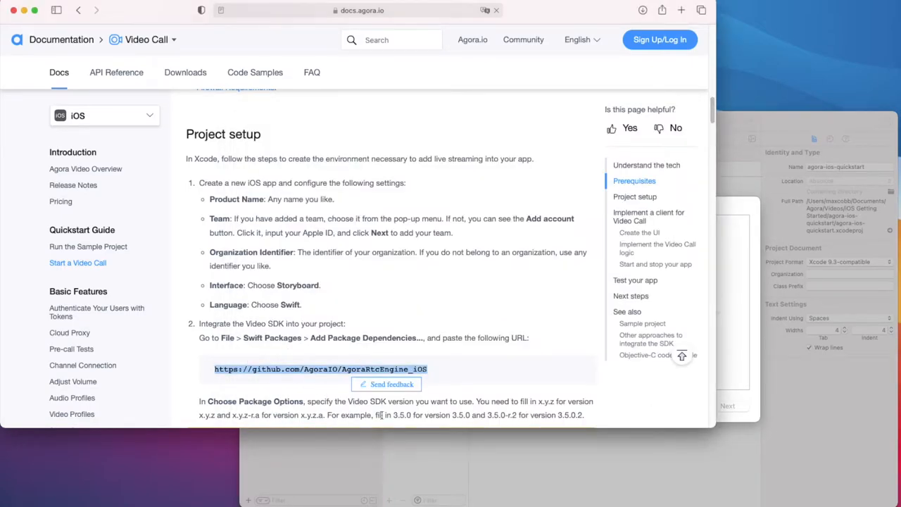
Scroll the guide down to the permissions step and switch to Xcode
scroll("down", 3)
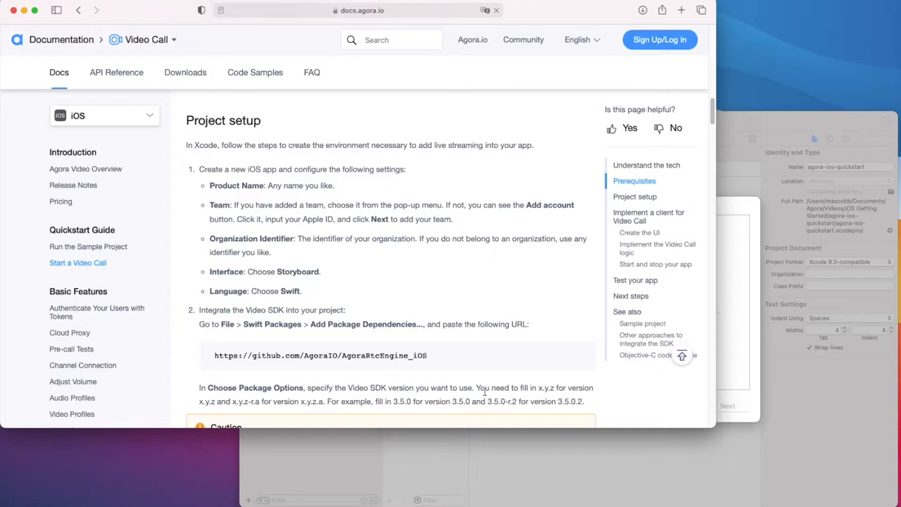
scroll("down", 3)
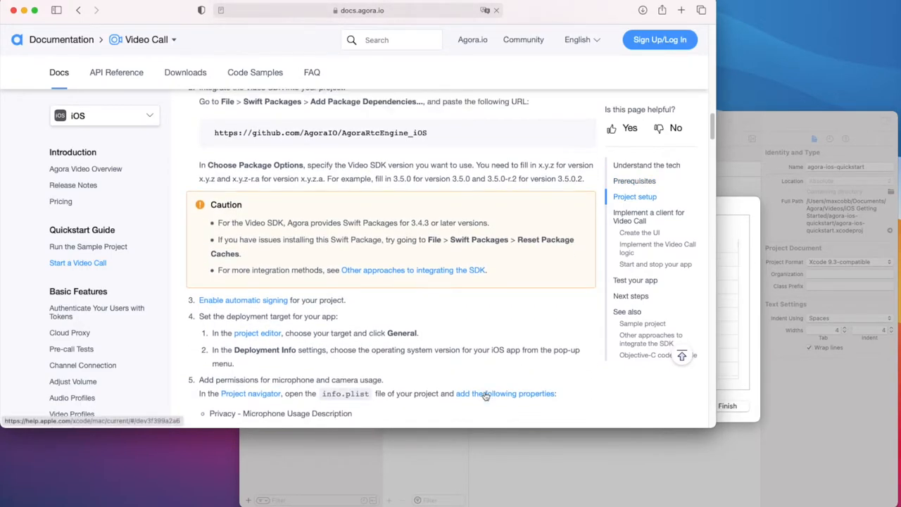
scroll("down", 3)
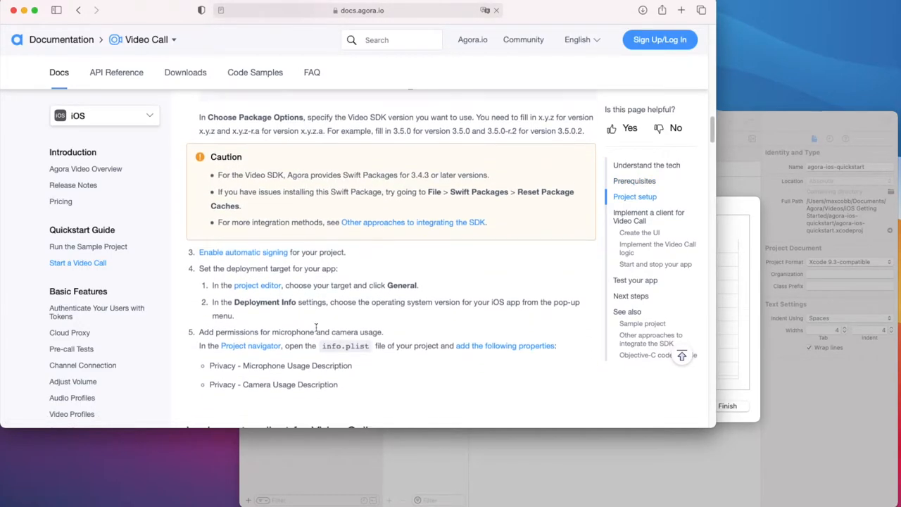
scroll("down", 3)
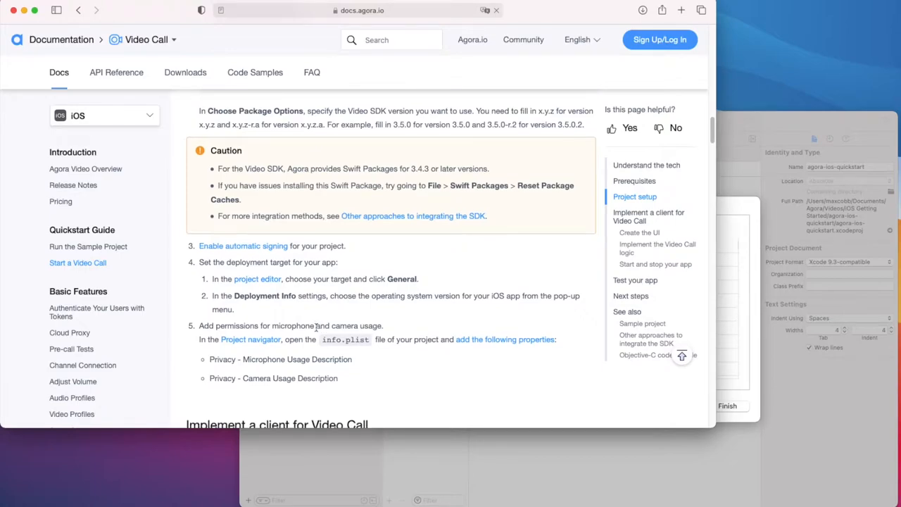
double_click(345, 339)
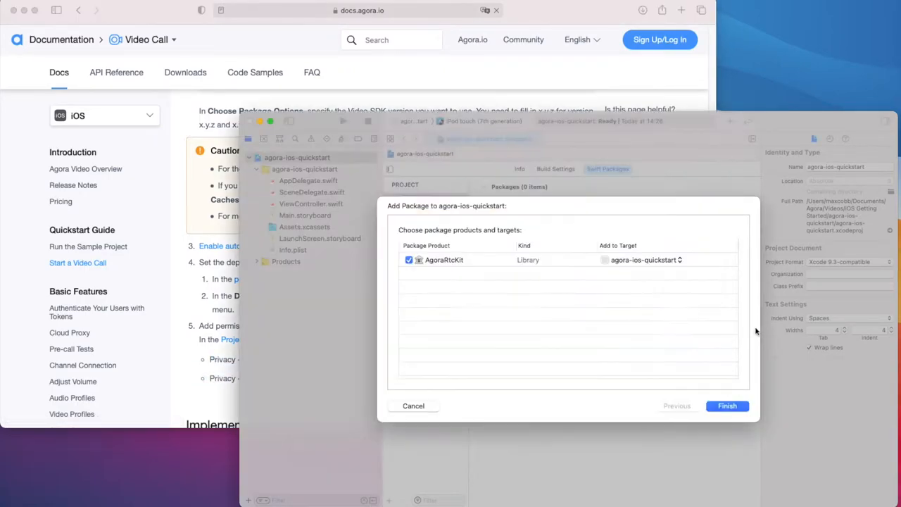
mouse_move(726, 405)
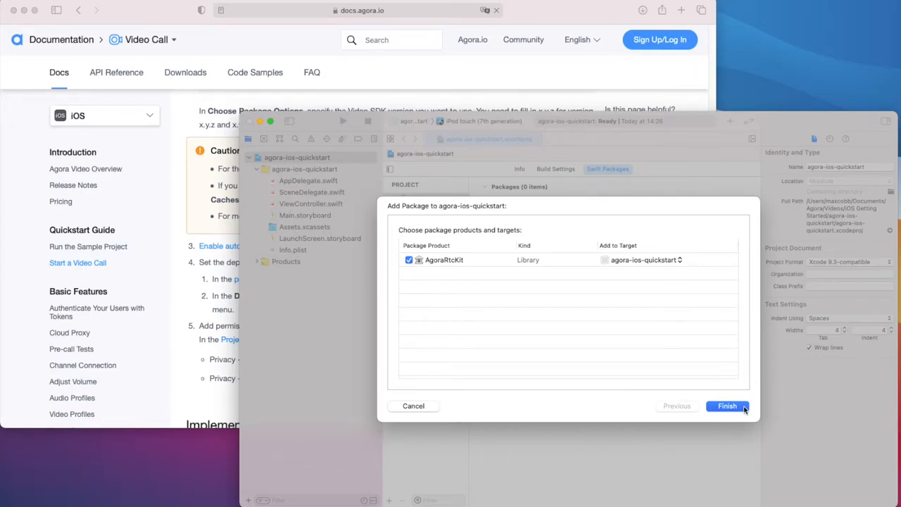
Finish adding AgoraRtcKit to the agora-ios-quickstart target and select Info.plist
left_click(726, 405)
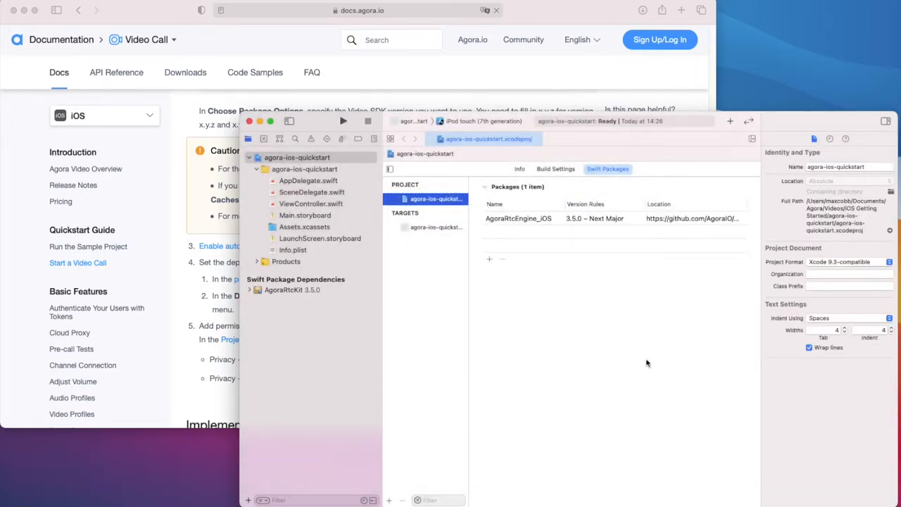
left_click(293, 251)
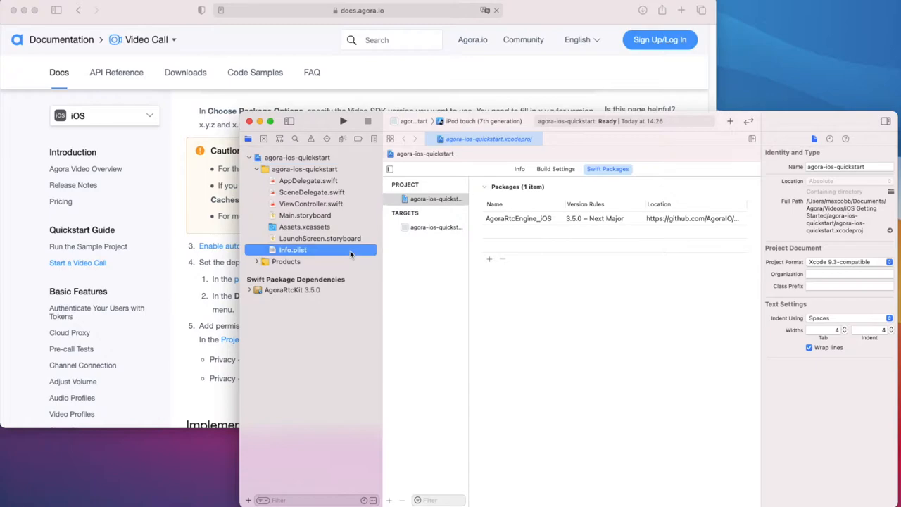
Add a Privacy - Camera Usage Description 'to see you' to Info.plist and start another privacy entry
left_click(293, 250)
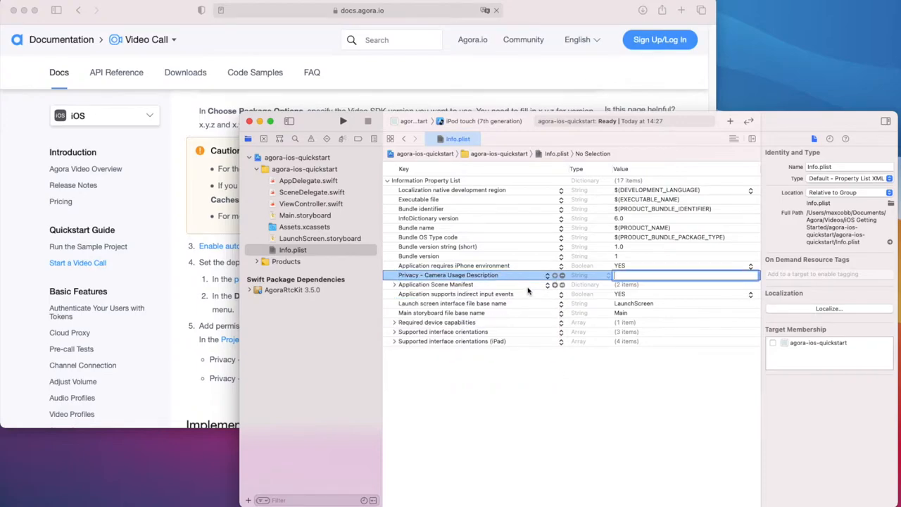
type("to see you")
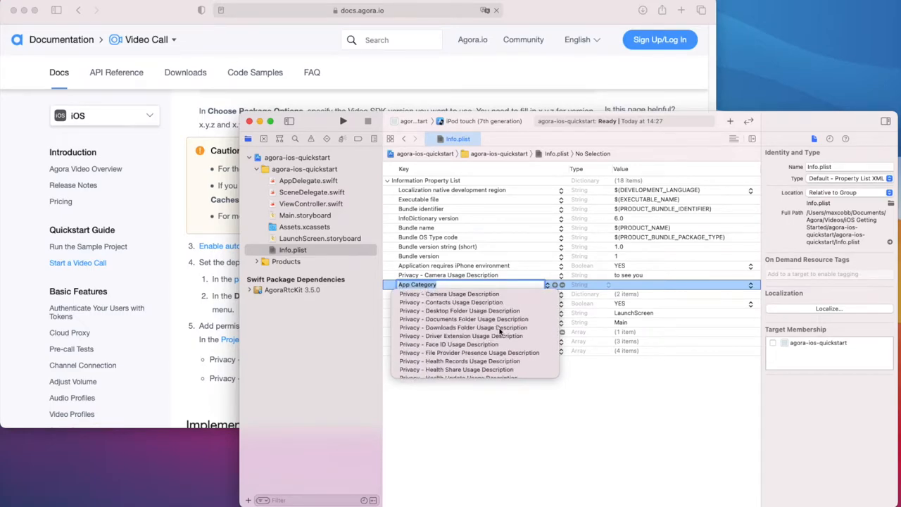
left_click(453, 285)
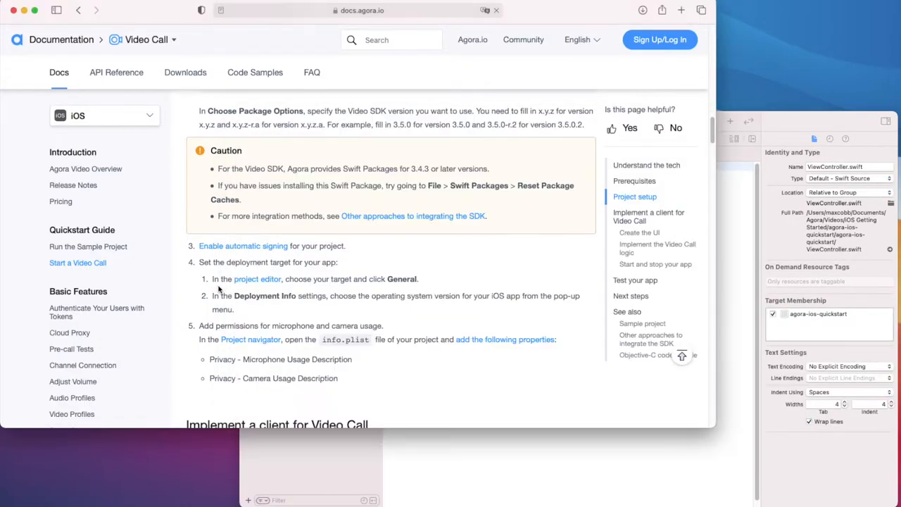
Scroll the guide to the 'Create the UI' ViewController.swift code sample
scroll("down", 3)
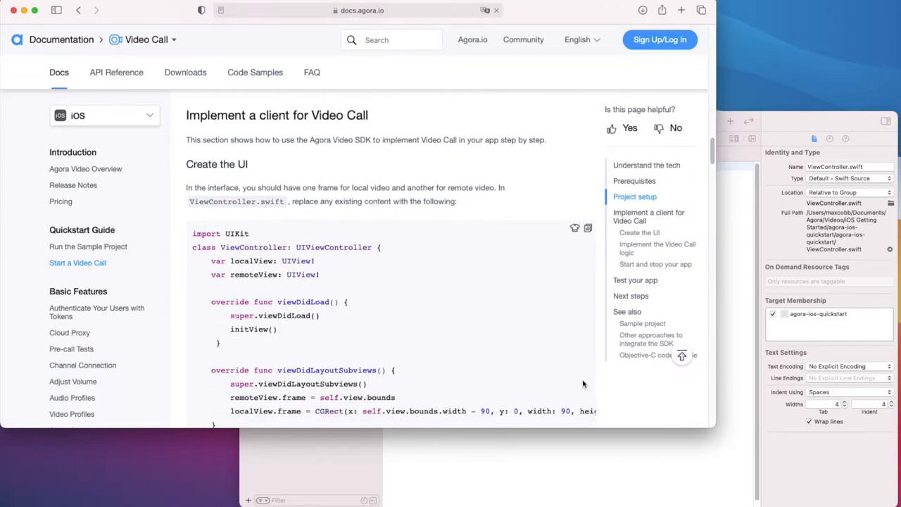
scroll("down", 3)
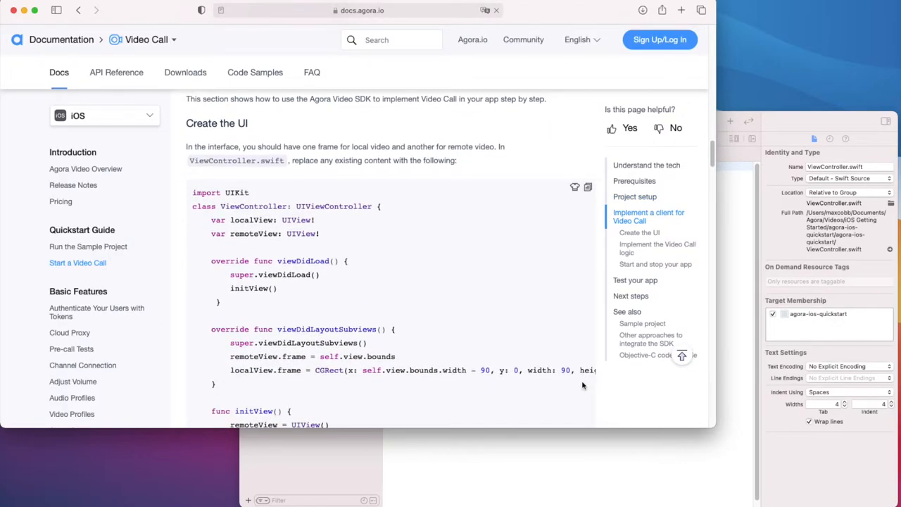
scroll("down", 3)
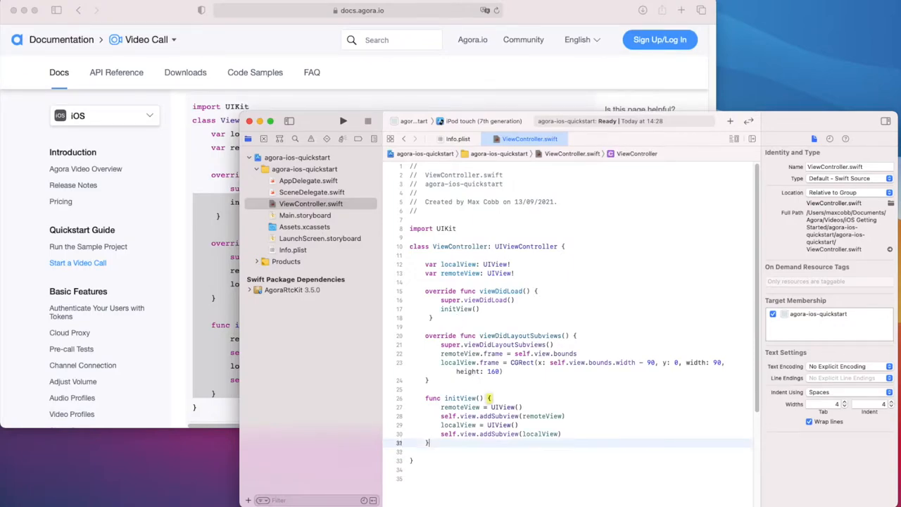
Write initView() creating remoteView and localView and adding both as subviews
left_click(459, 310)
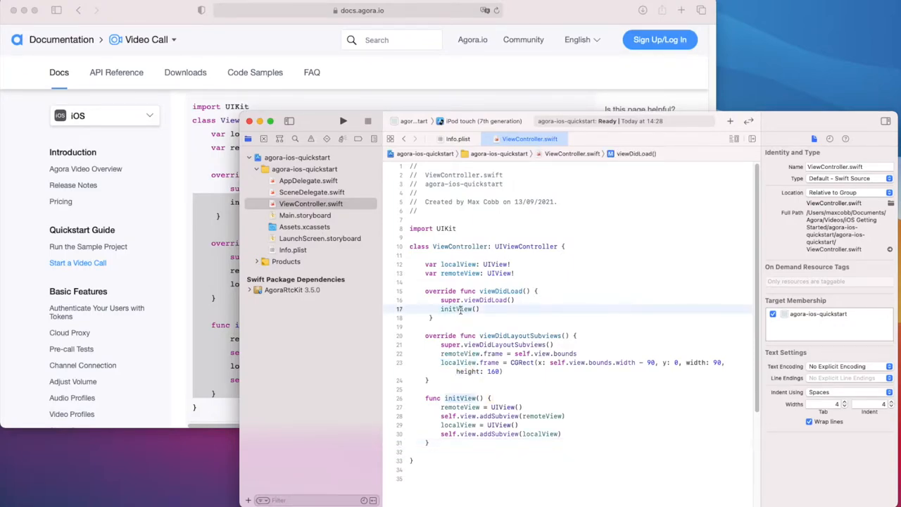
scroll("down", 3)
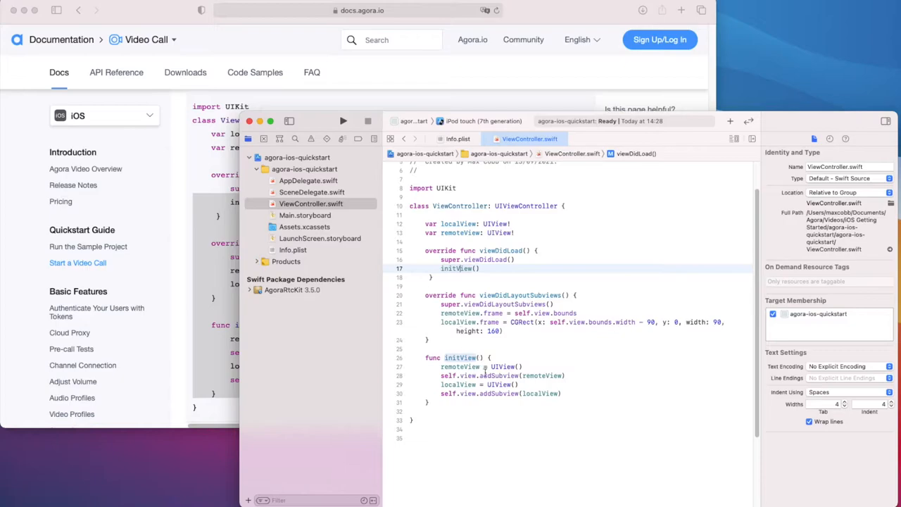
left_click(470, 366)
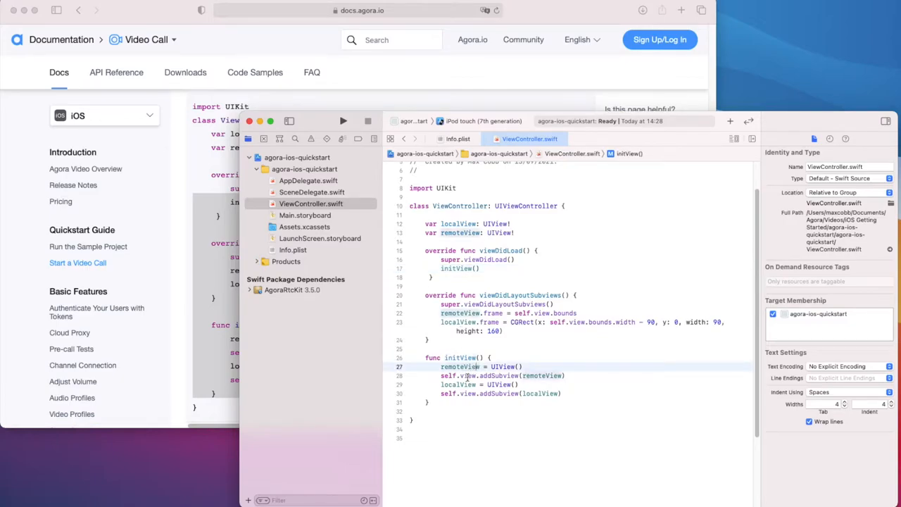
left_click(467, 385)
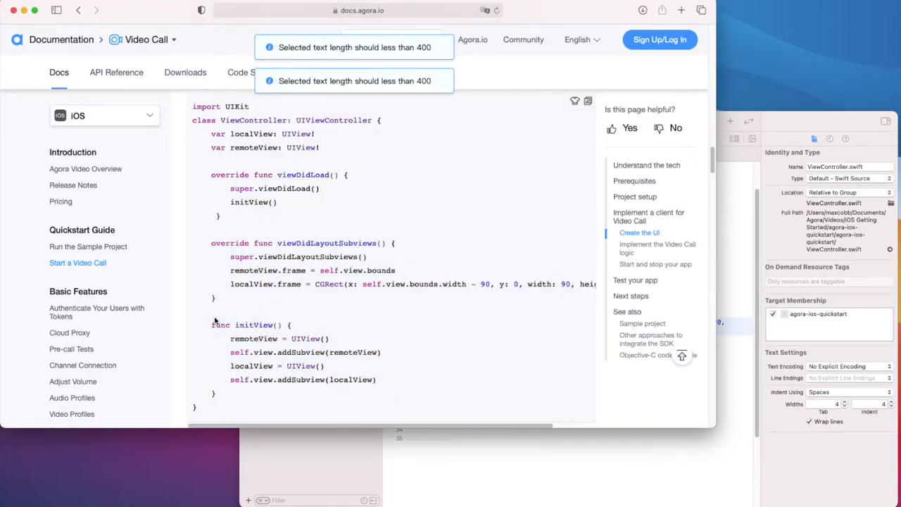
Scroll the guide to 'Implement the Video Call logic' and its AgoraRtcKit import step
scroll("down", 3)
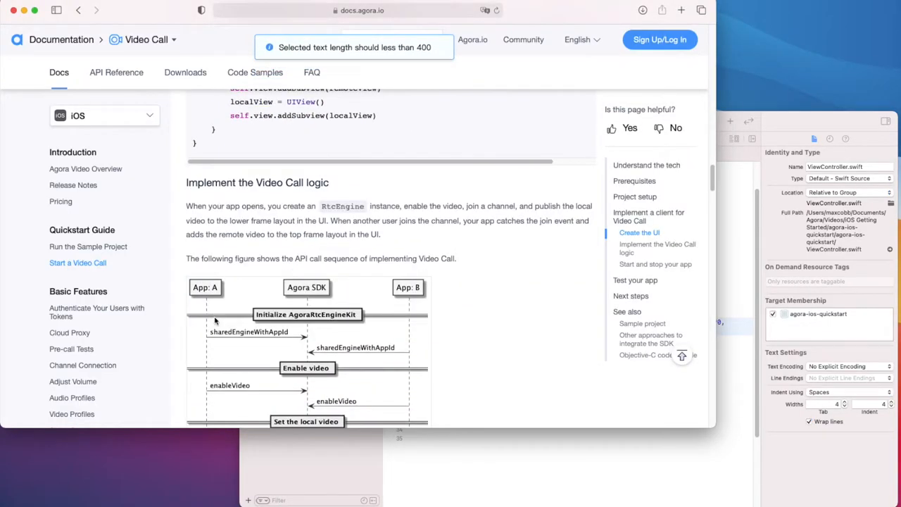
scroll("down", 3)
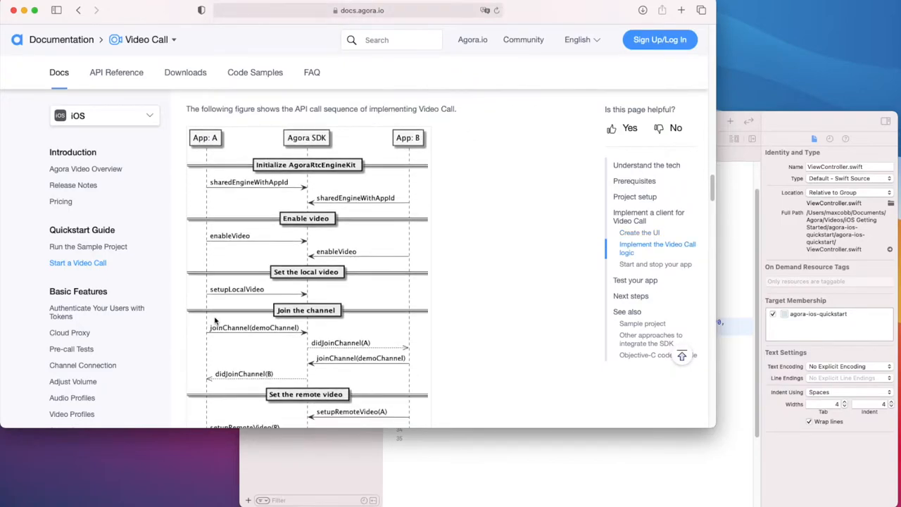
scroll("down", 3)
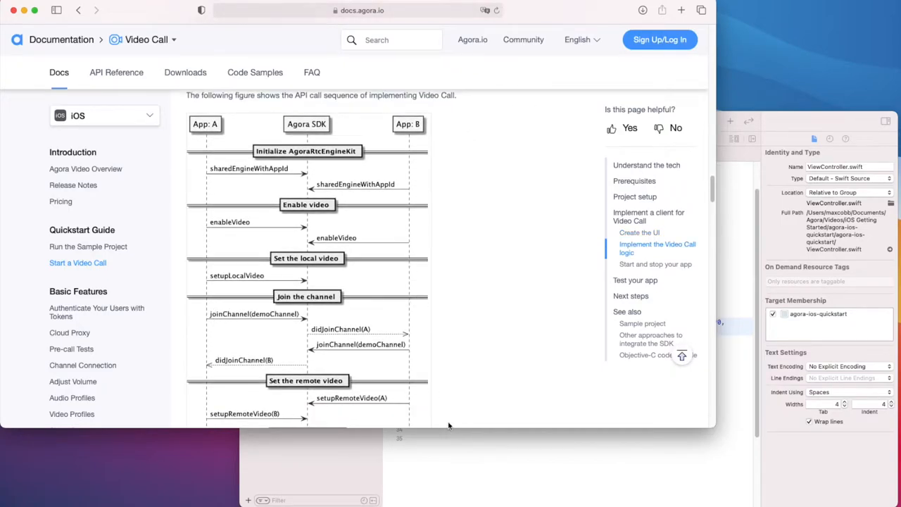
scroll("down", 3)
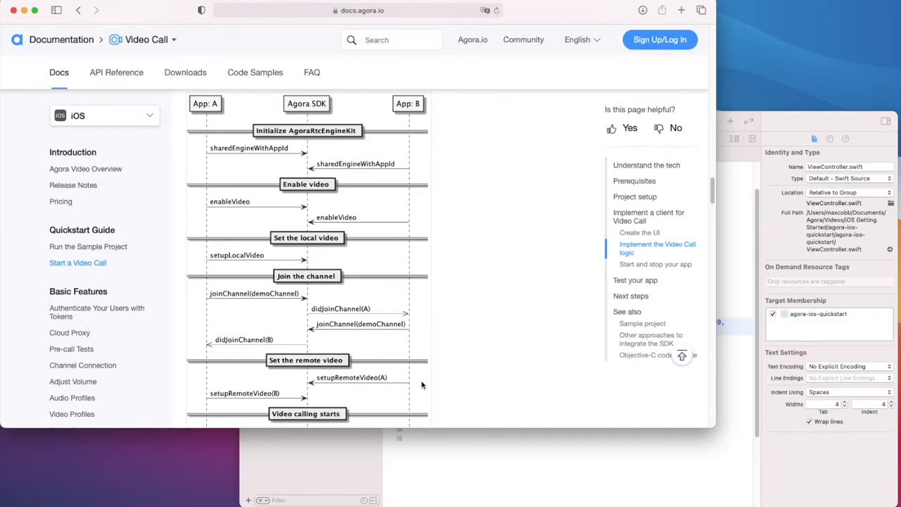
mouse_move(503, 360)
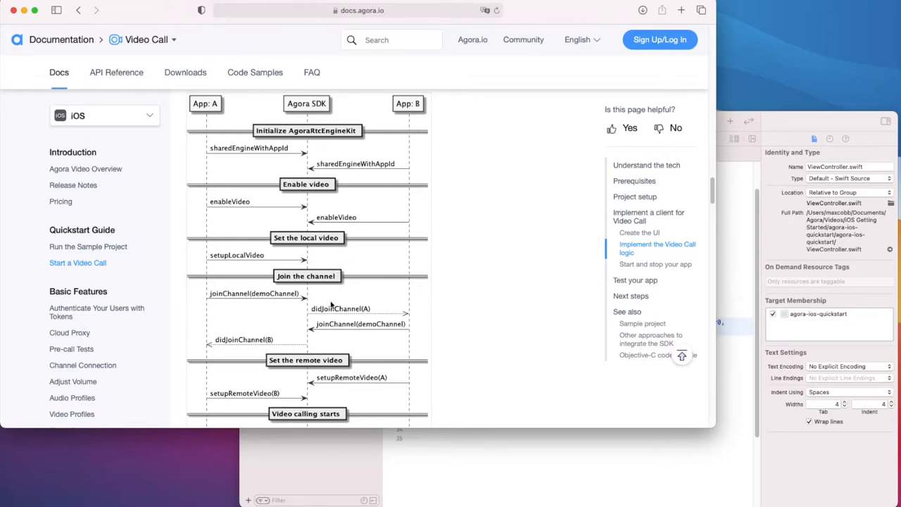
mouse_move(354, 387)
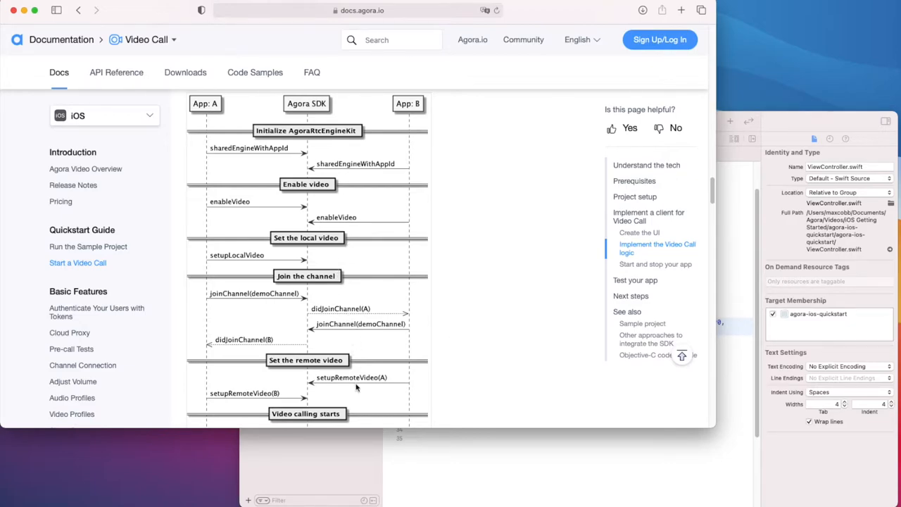
scroll("down", 3)
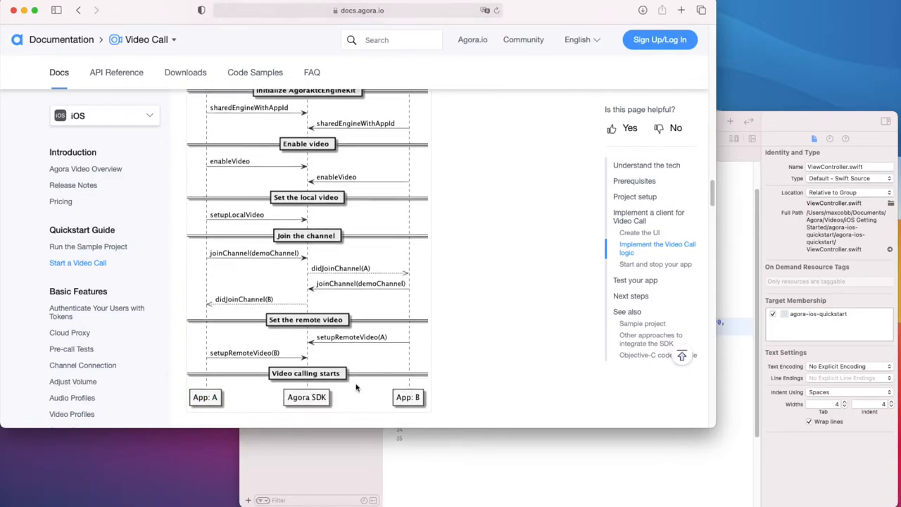
scroll("down", 3)
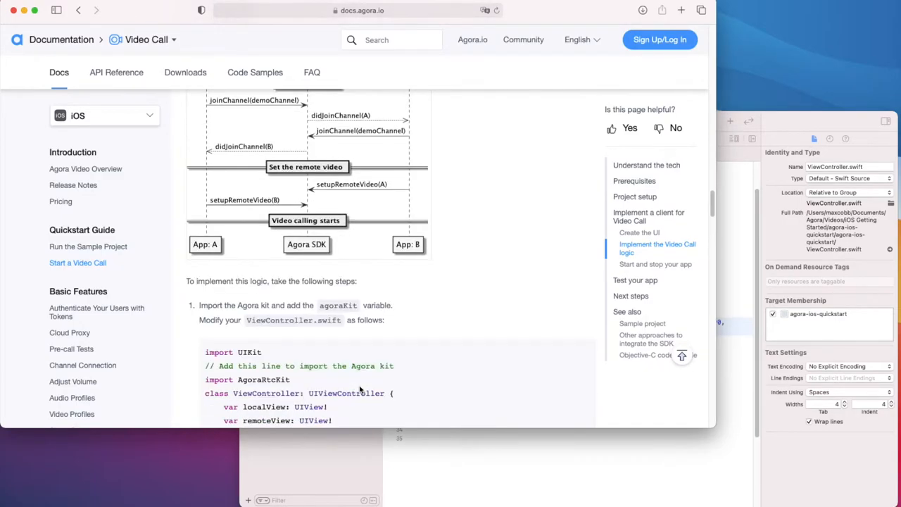
scroll("down", 3)
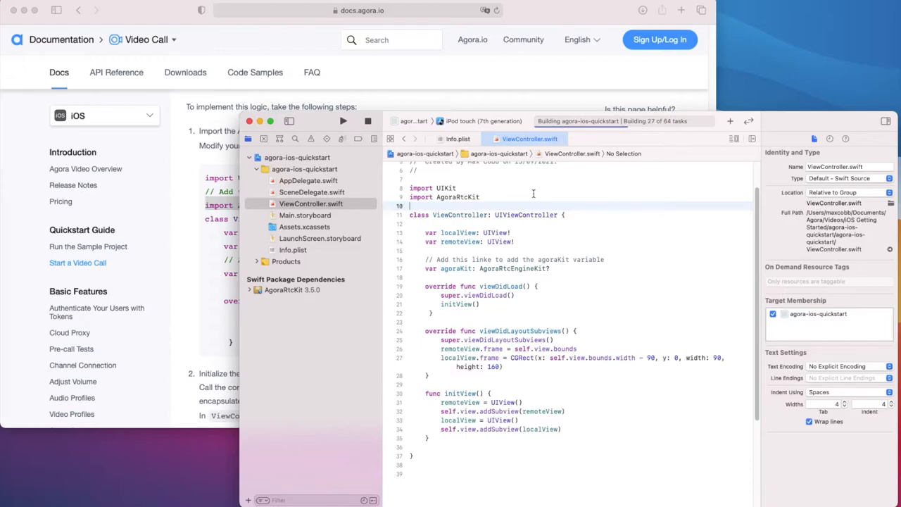
Return to the guide and select the initializeAndJoinChannel sample code to copy it
left_click(344, 121)
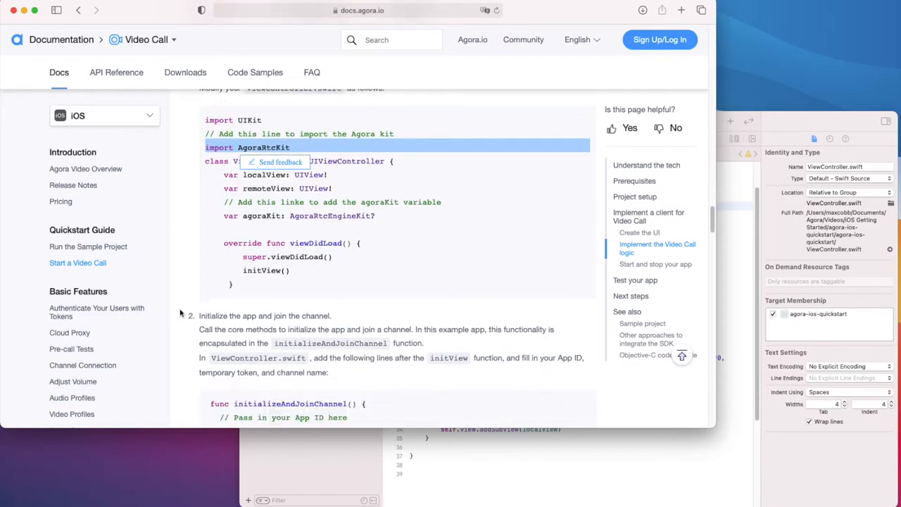
scroll("down", 3)
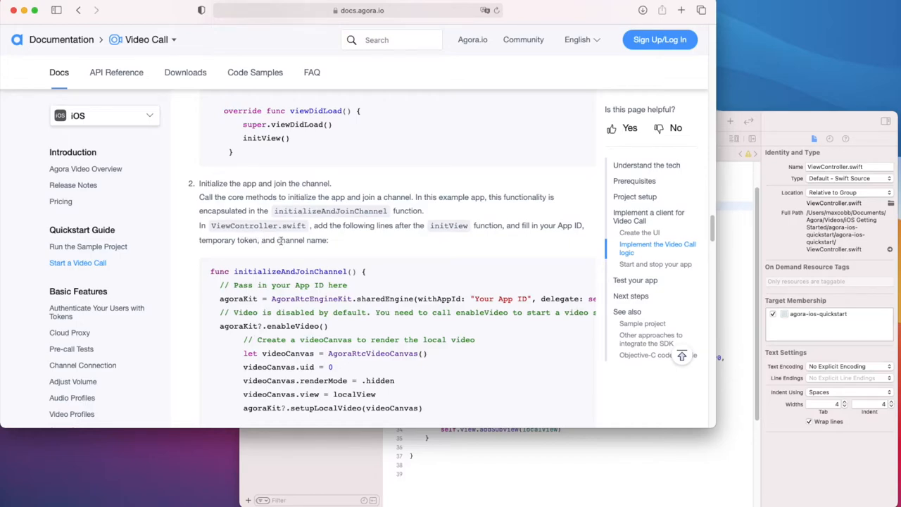
scroll("down", 3)
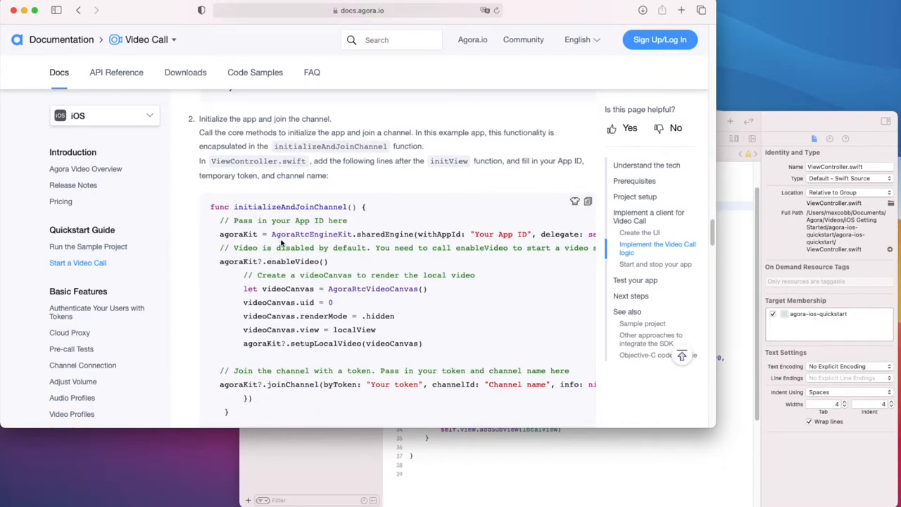
left_click_drag(210, 206, 328, 261)
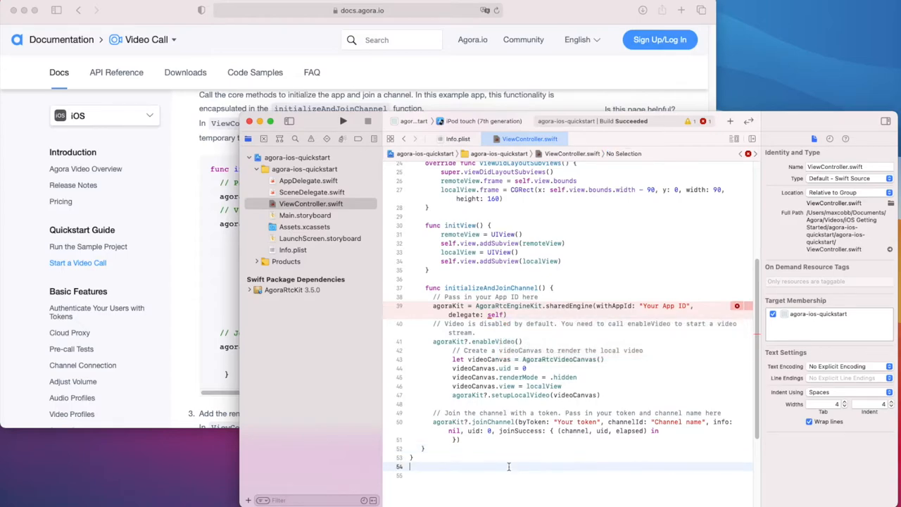
Declare extension ViewController: AgoraRtcEngineDelegate and select the App ID and token placeholders in joinChannel
type("extension ViewController: Agoradelega")
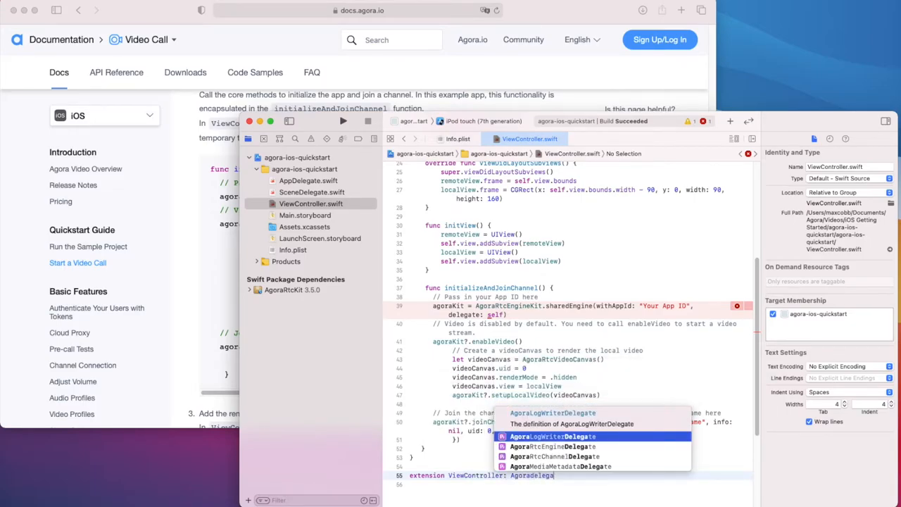
left_click(552, 446)
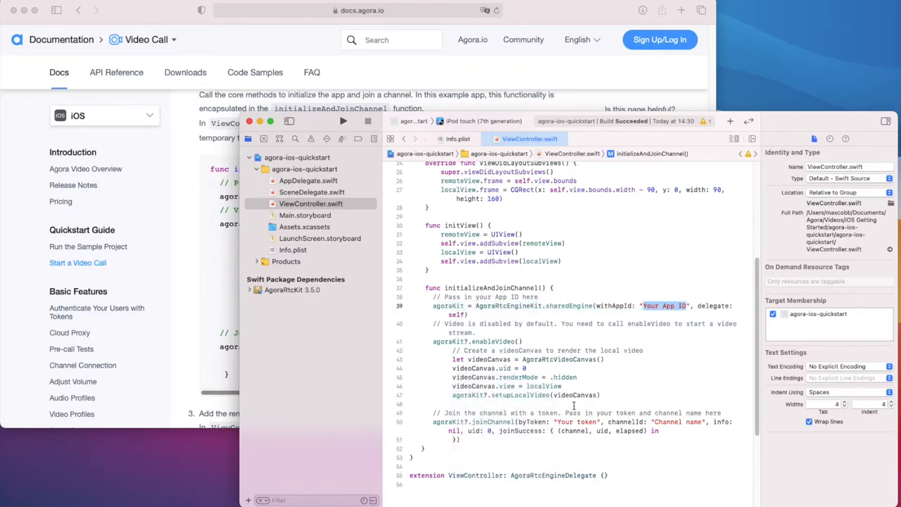
double_click(566, 422)
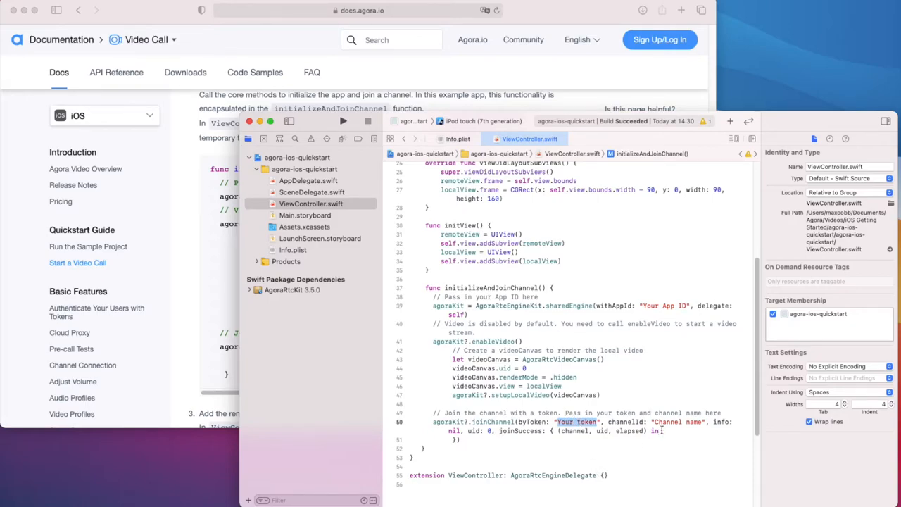
double_click(676, 422)
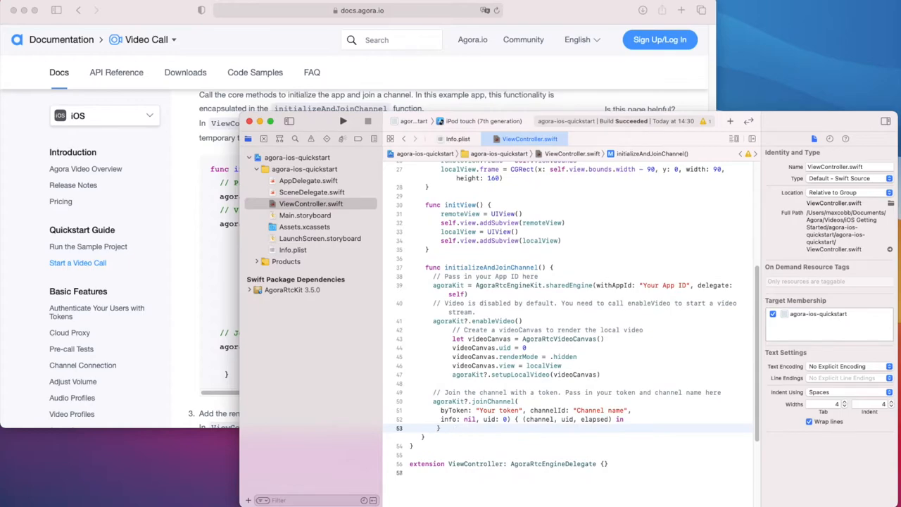
left_click_drag(440, 285, 443, 428)
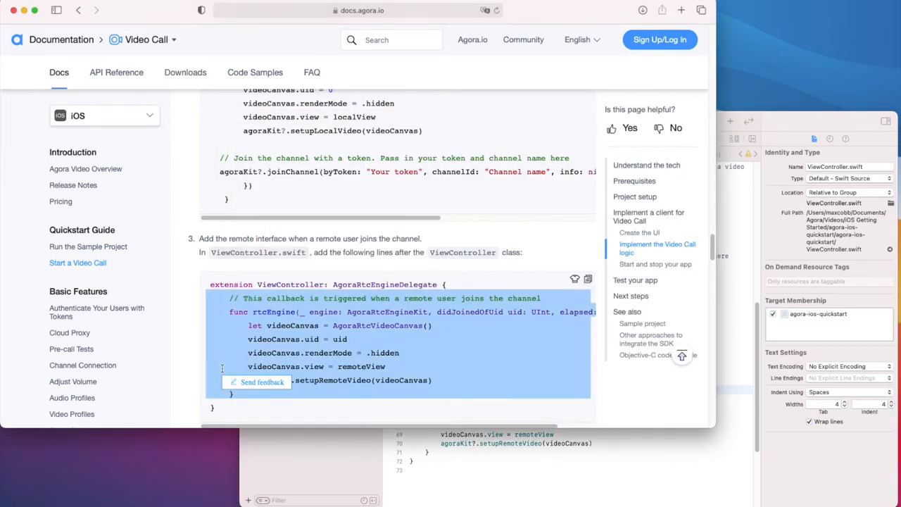
Reach the 'Start and stop your app' step and add the initializeAndJoinChannel call in viewDidLoad
scroll("down", 3)
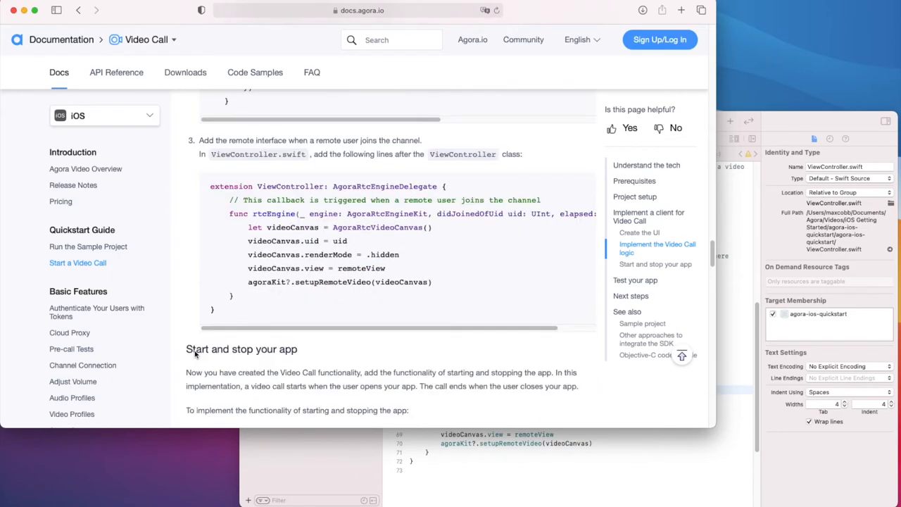
scroll("down", 3)
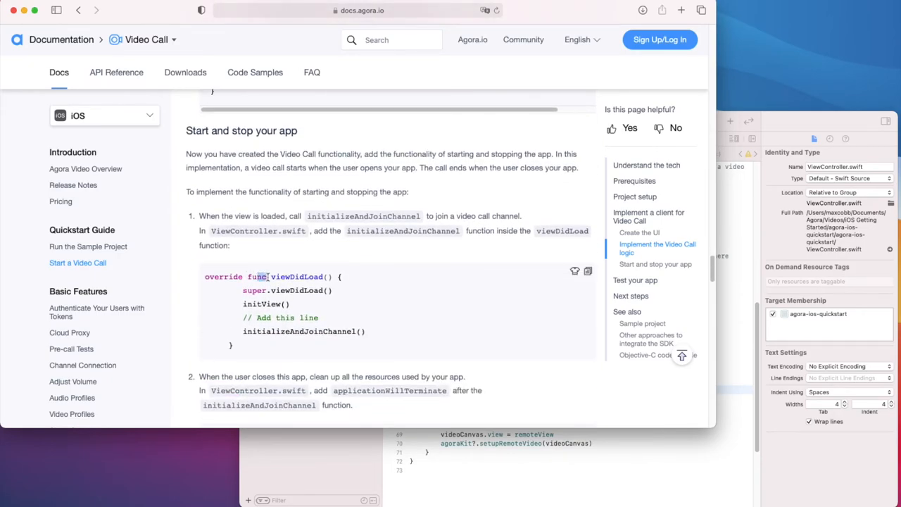
double_click(302, 330)
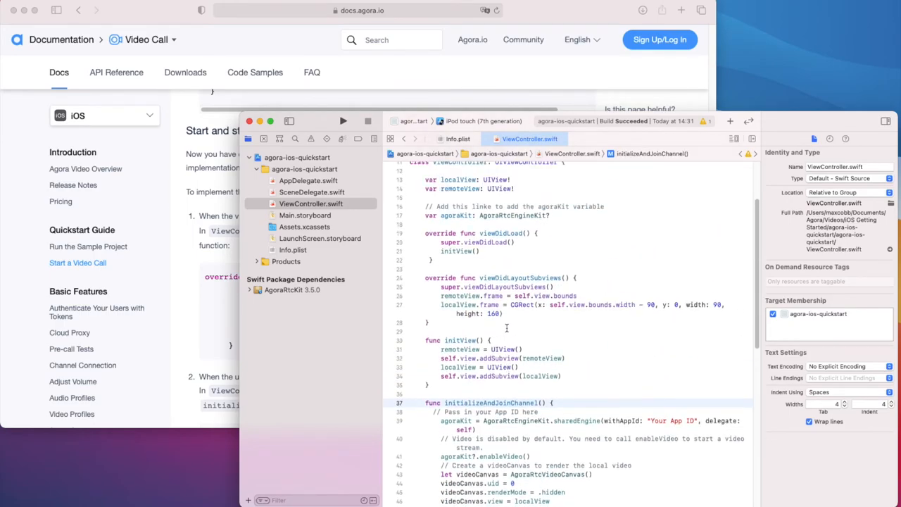
type("initia")
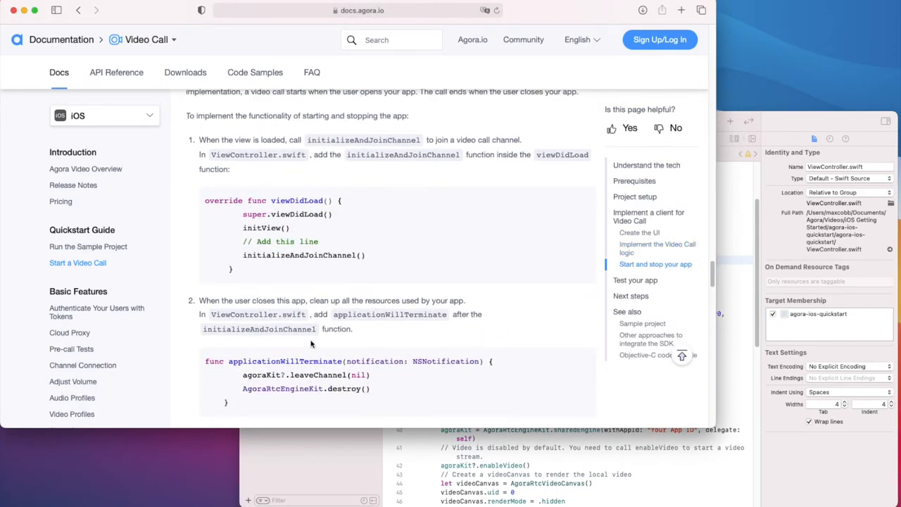
scroll("down", 3)
type("super.viewDidDisappear(animated")
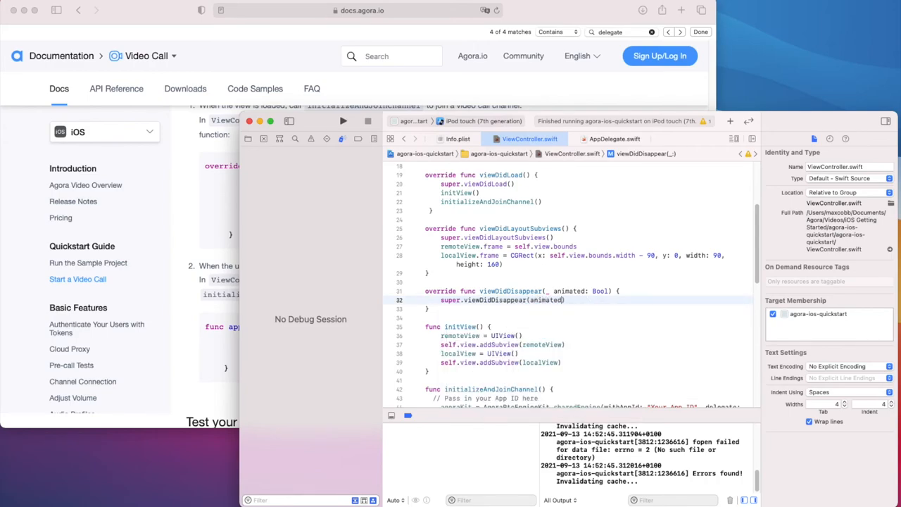
Fill viewDidDisappear with agoraKit?.leaveChannel(nil) and agoraKit?.stopPreview(), then reach 'Test your app' in the docs
type("agoraKit?.leaveChannel(nil")
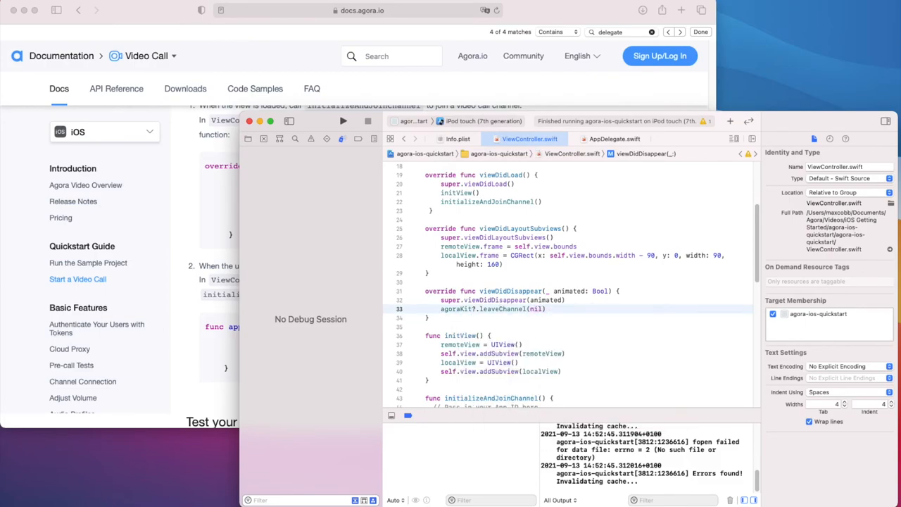
type("a")
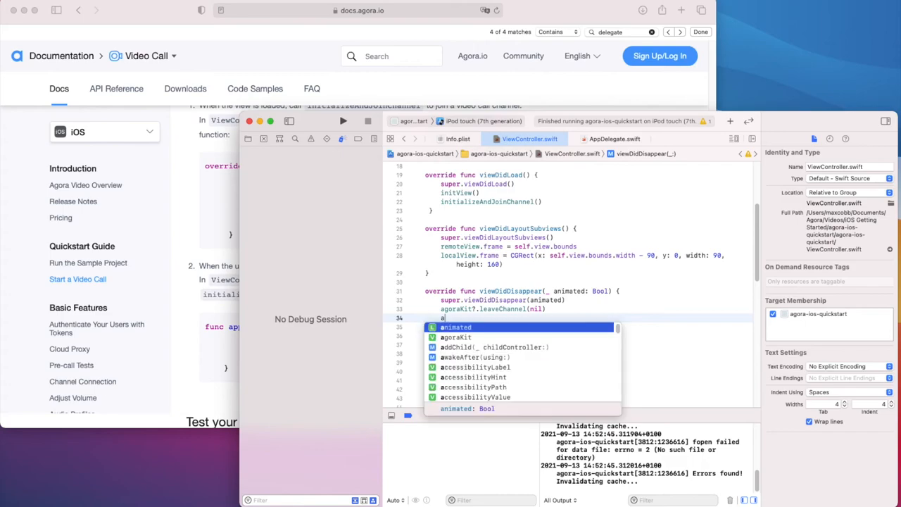
type("goraKit?.stopPreview()")
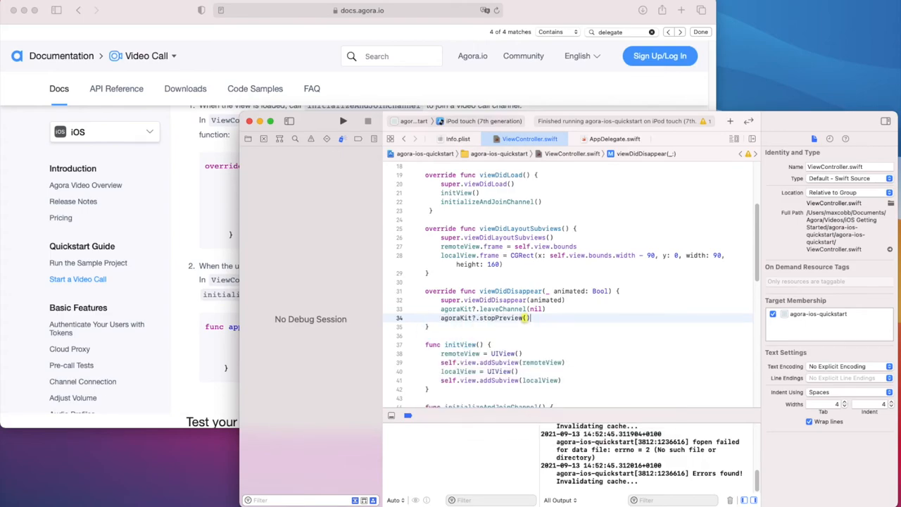
type("A")
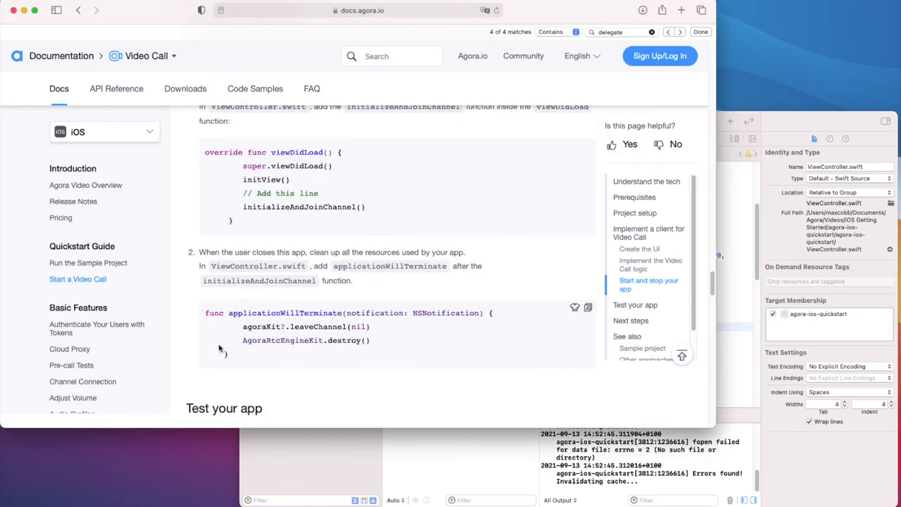
scroll("down", 3)
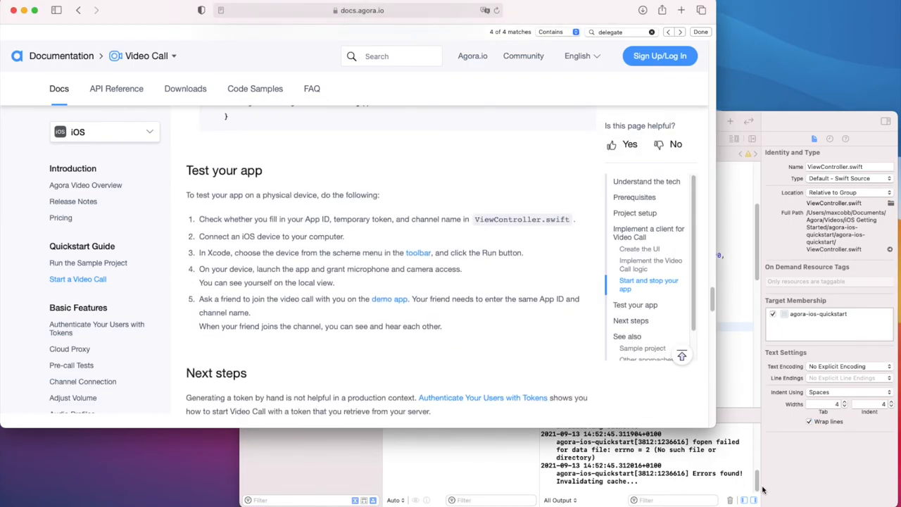